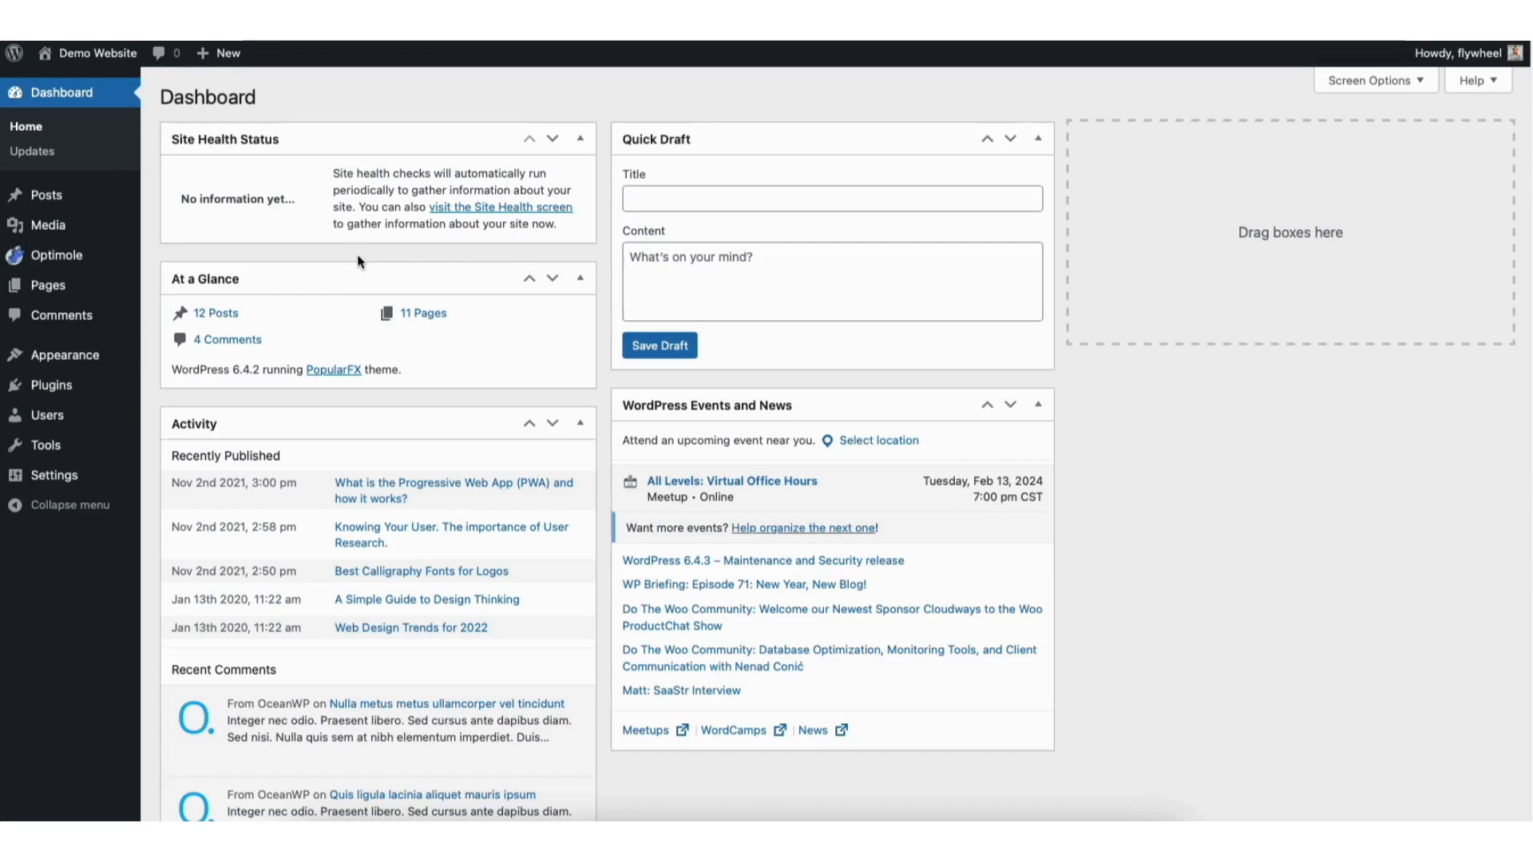
{"action": "mouse_move", "coordinate": [46, 284]}
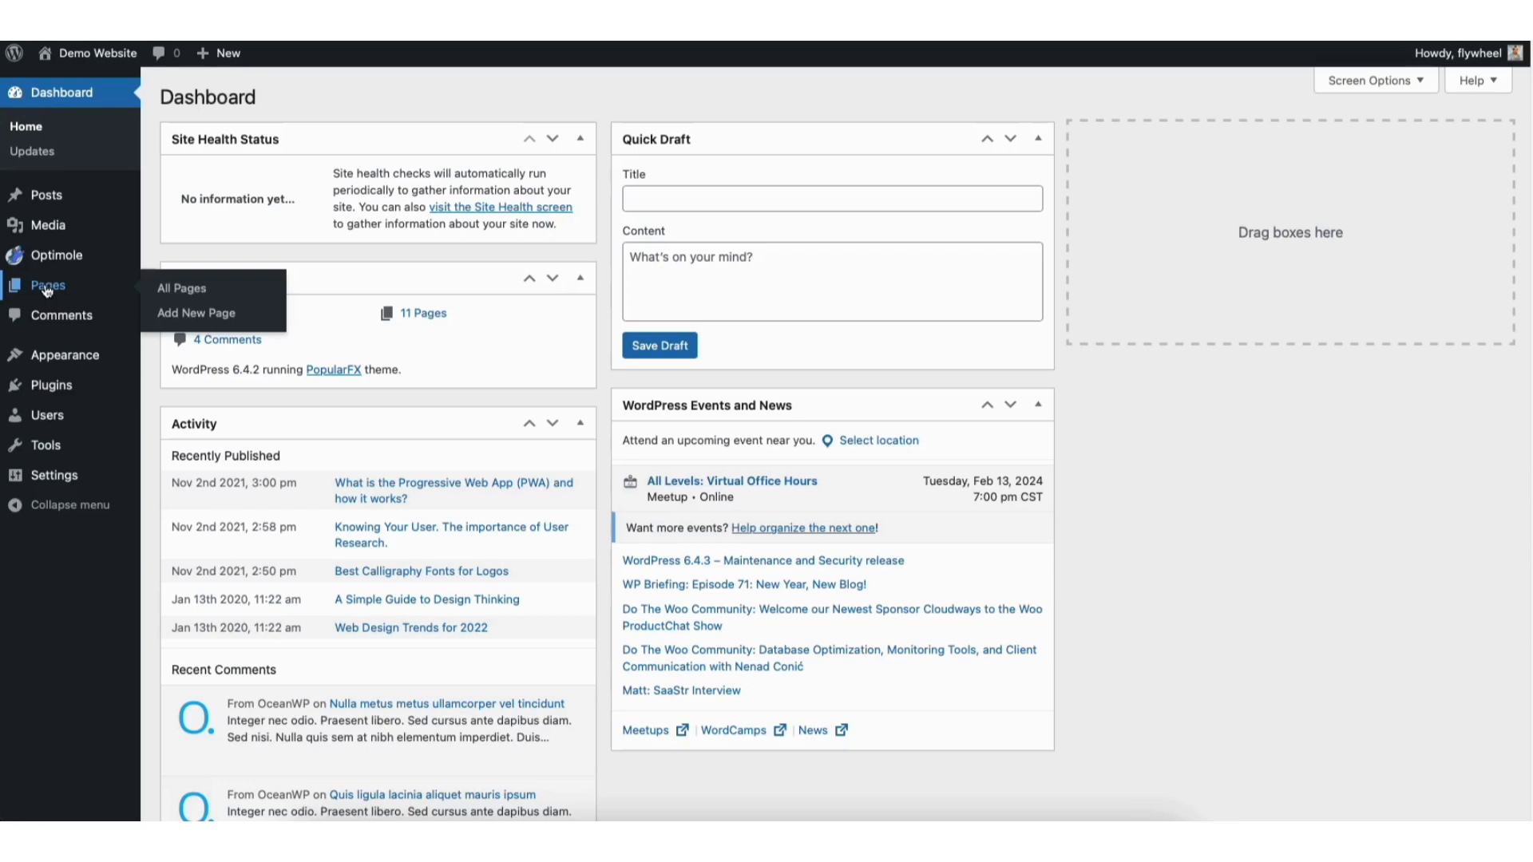
{"action": "mouse_move", "coordinate": [45, 195]}
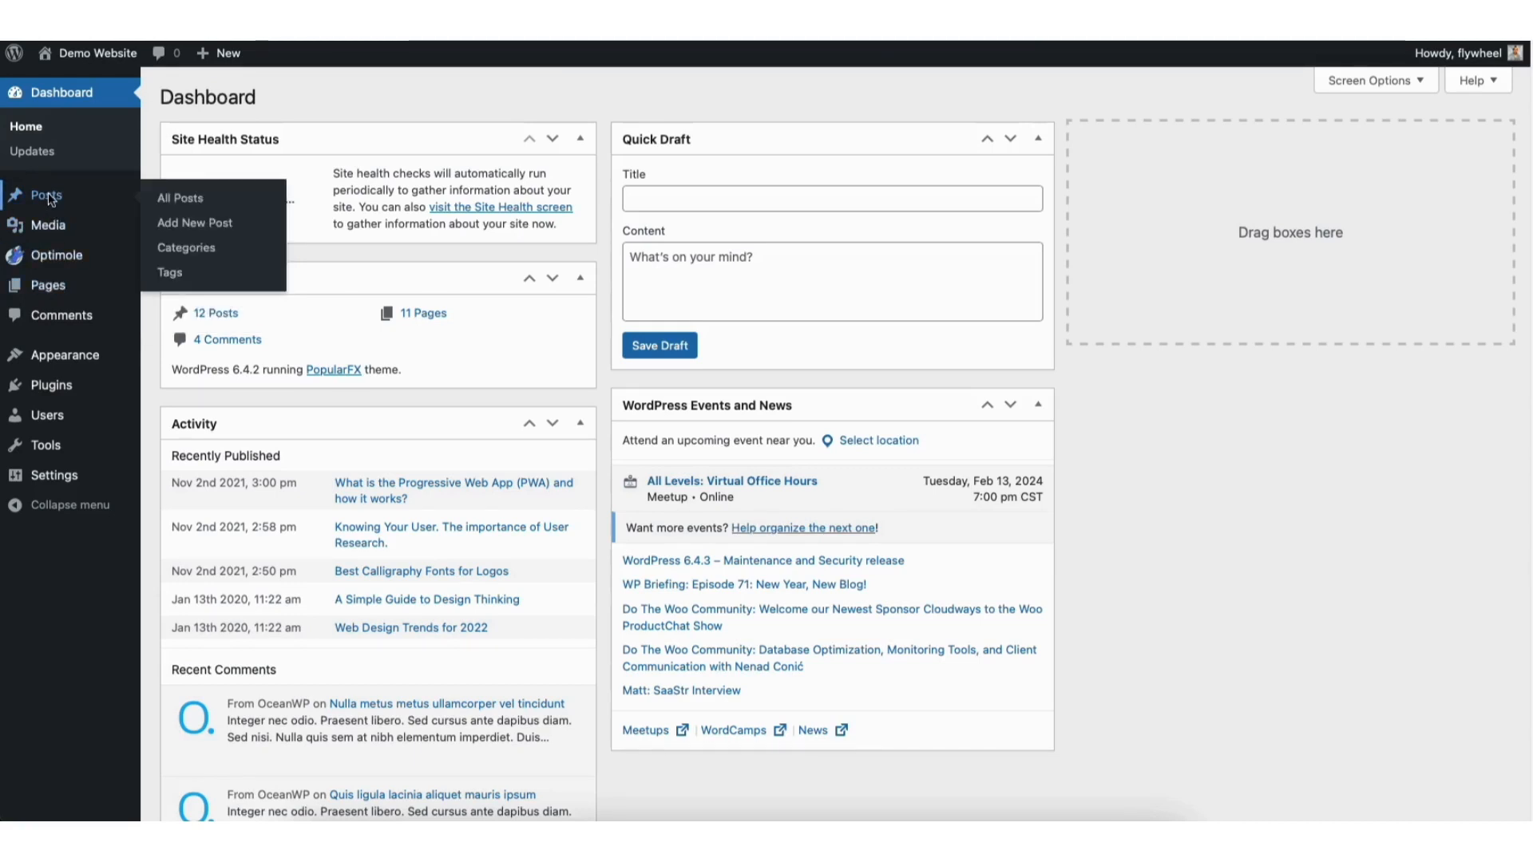
Show the All Posts list from the admin sidebar
{"action": "left_click", "coordinate": [180, 198]}
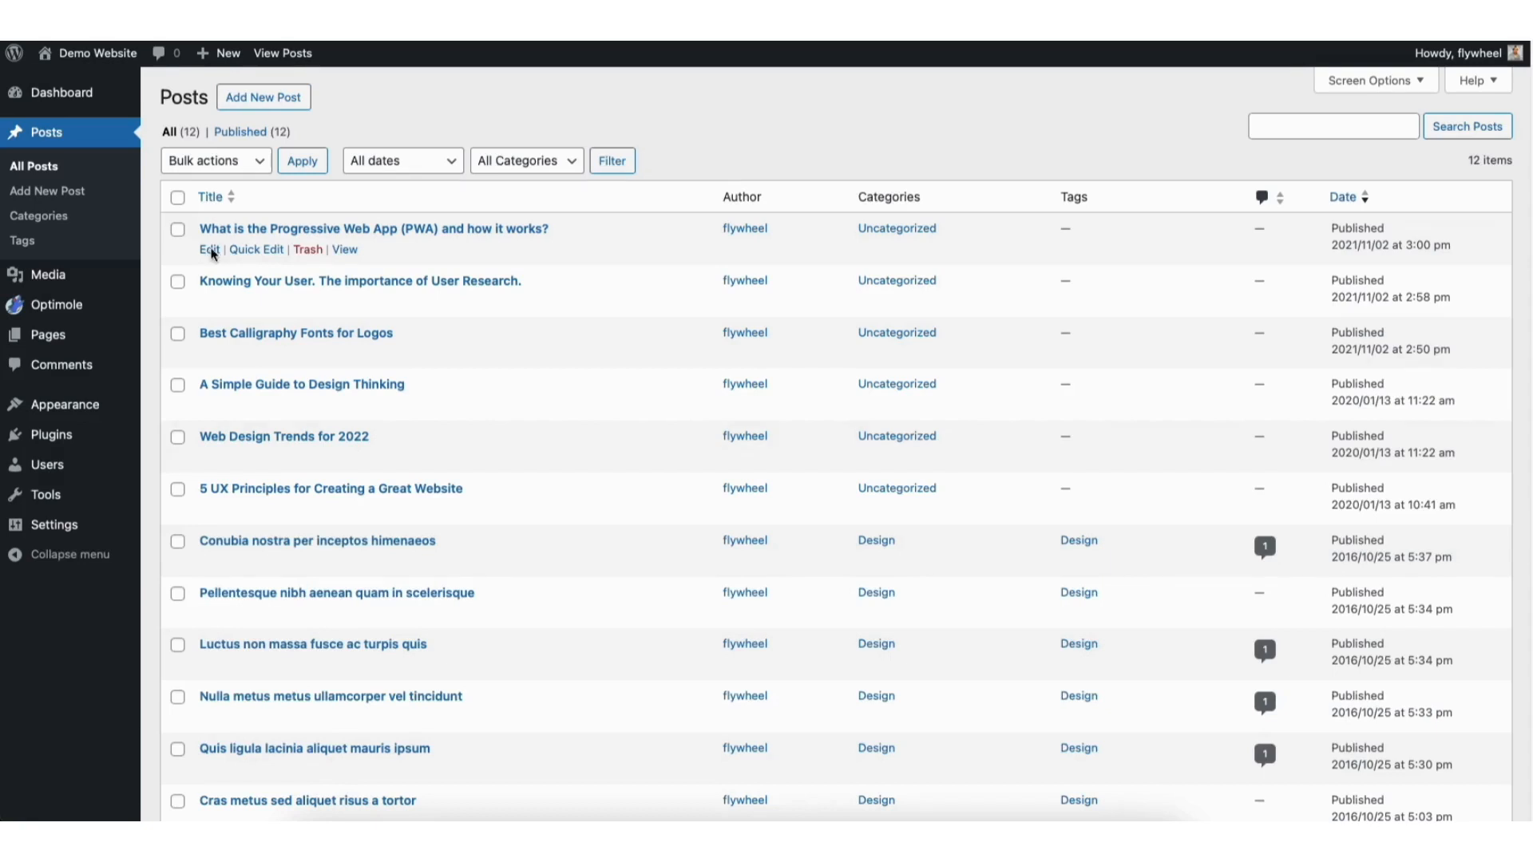
Edit the Progressive Web App post and insert a Custom HTML block after the Conclusion
{"action": "left_click", "coordinate": [207, 249]}
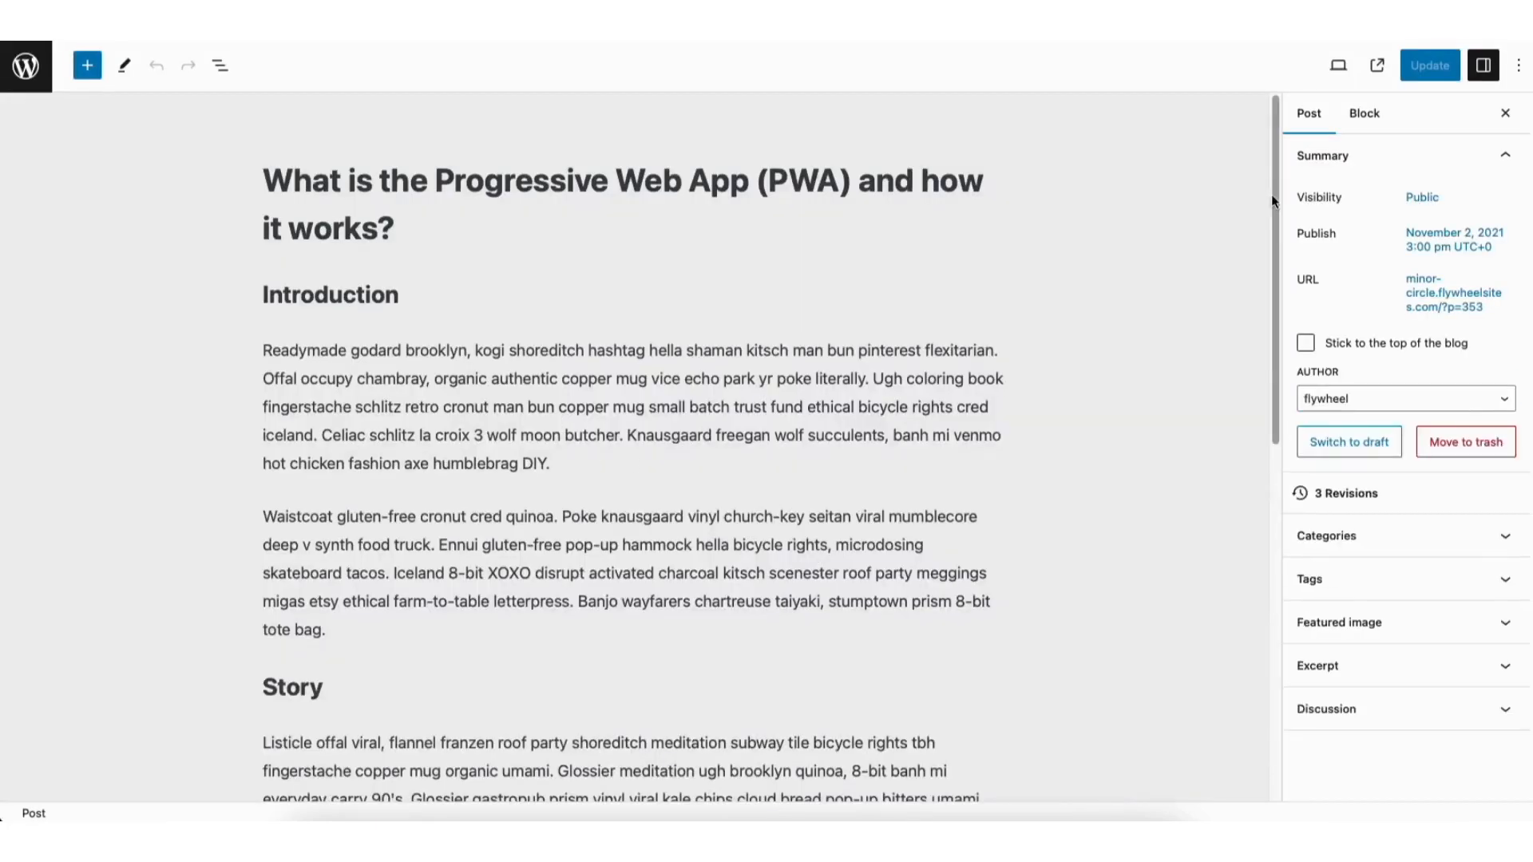
{"action": "scroll", "scroll_direction": "down", "scroll_amount": 3}
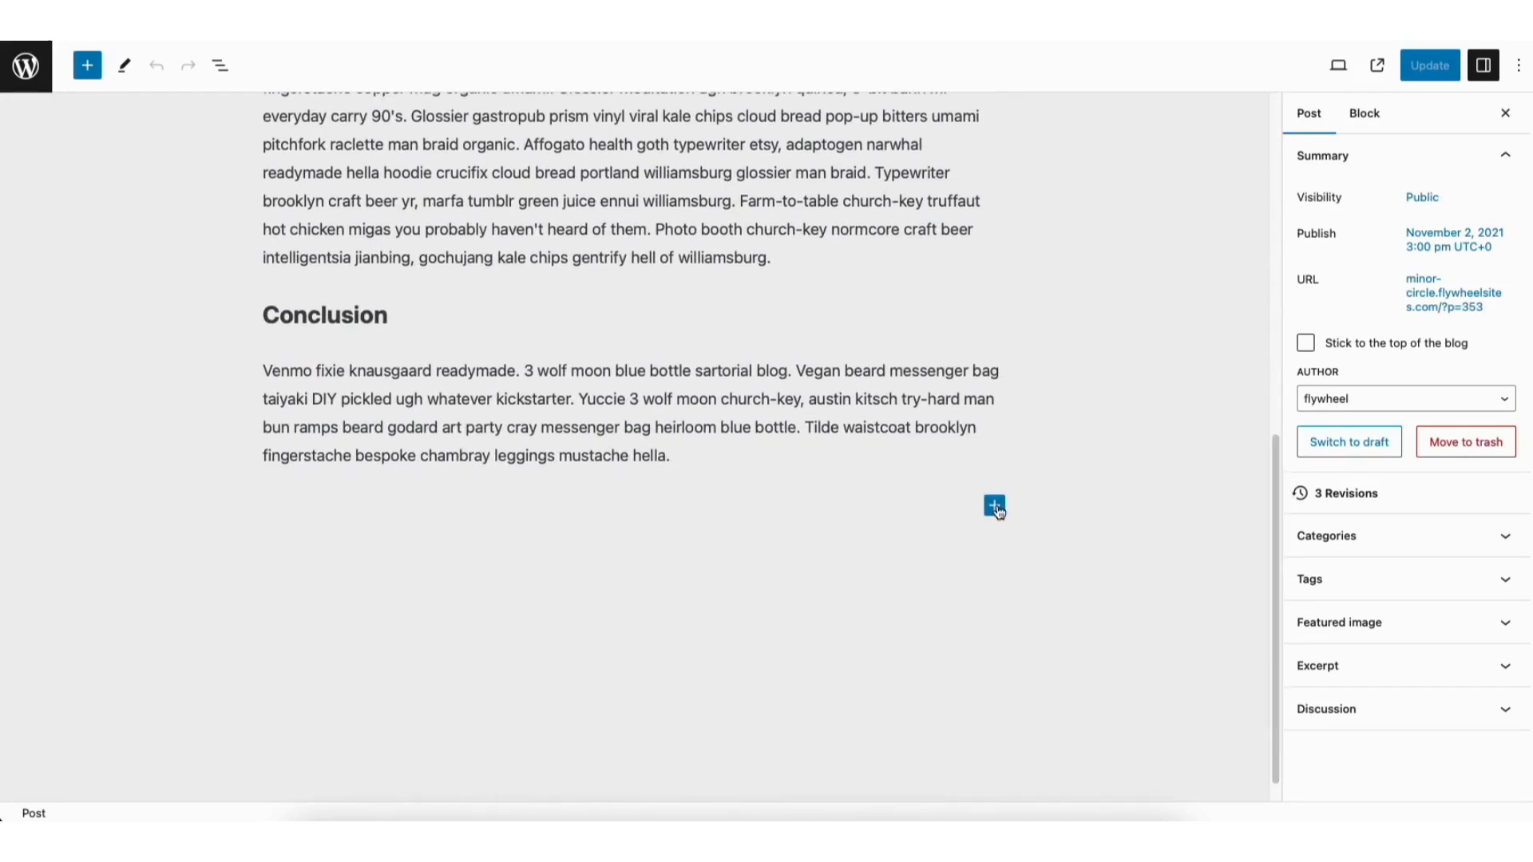
{"action": "left_click", "coordinate": [994, 506]}
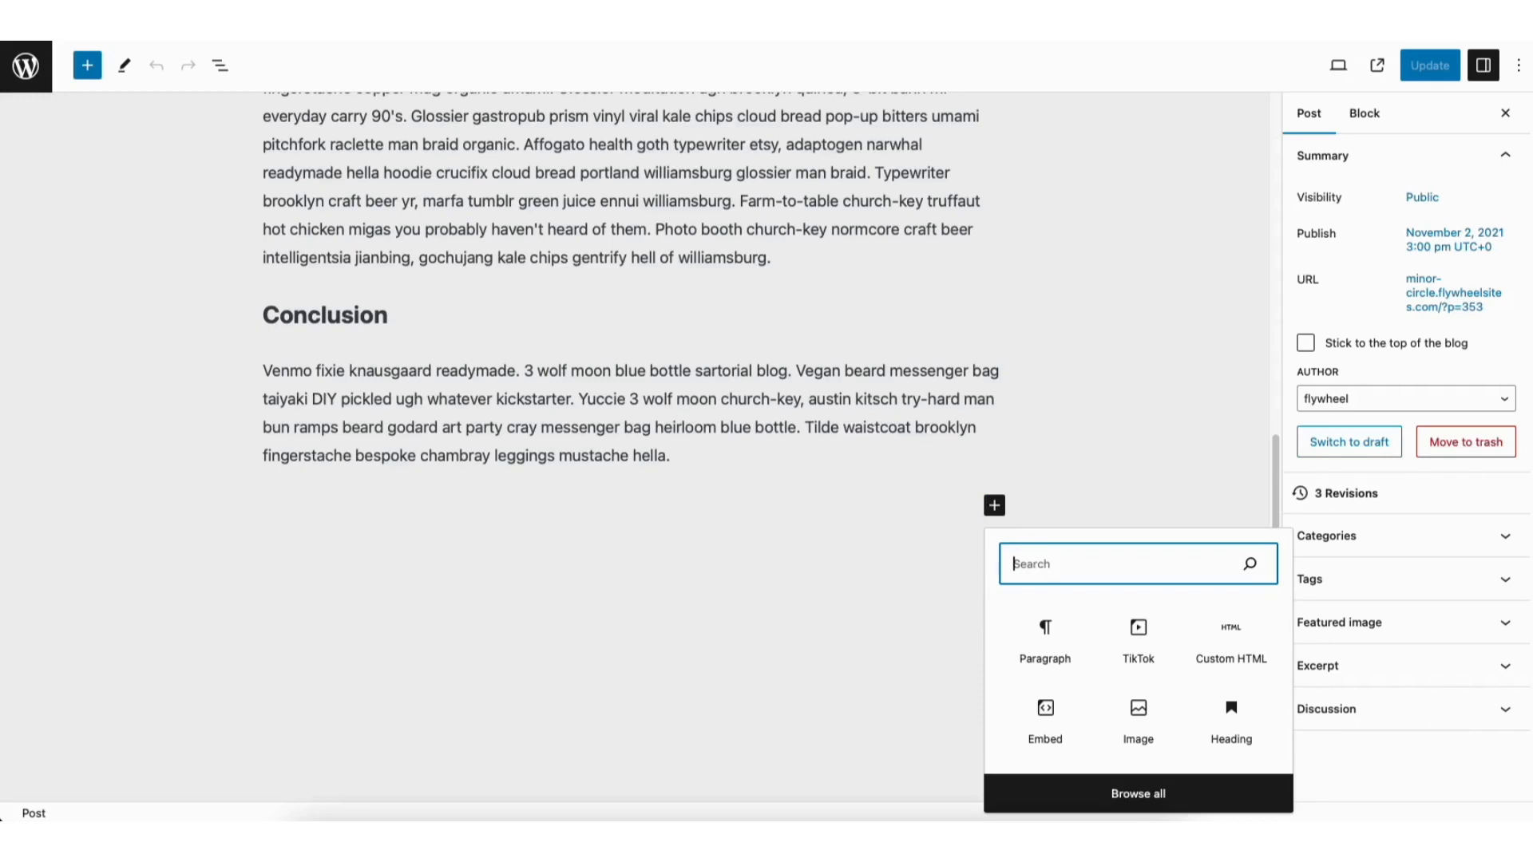
{"action": "type", "text": "custom html"}
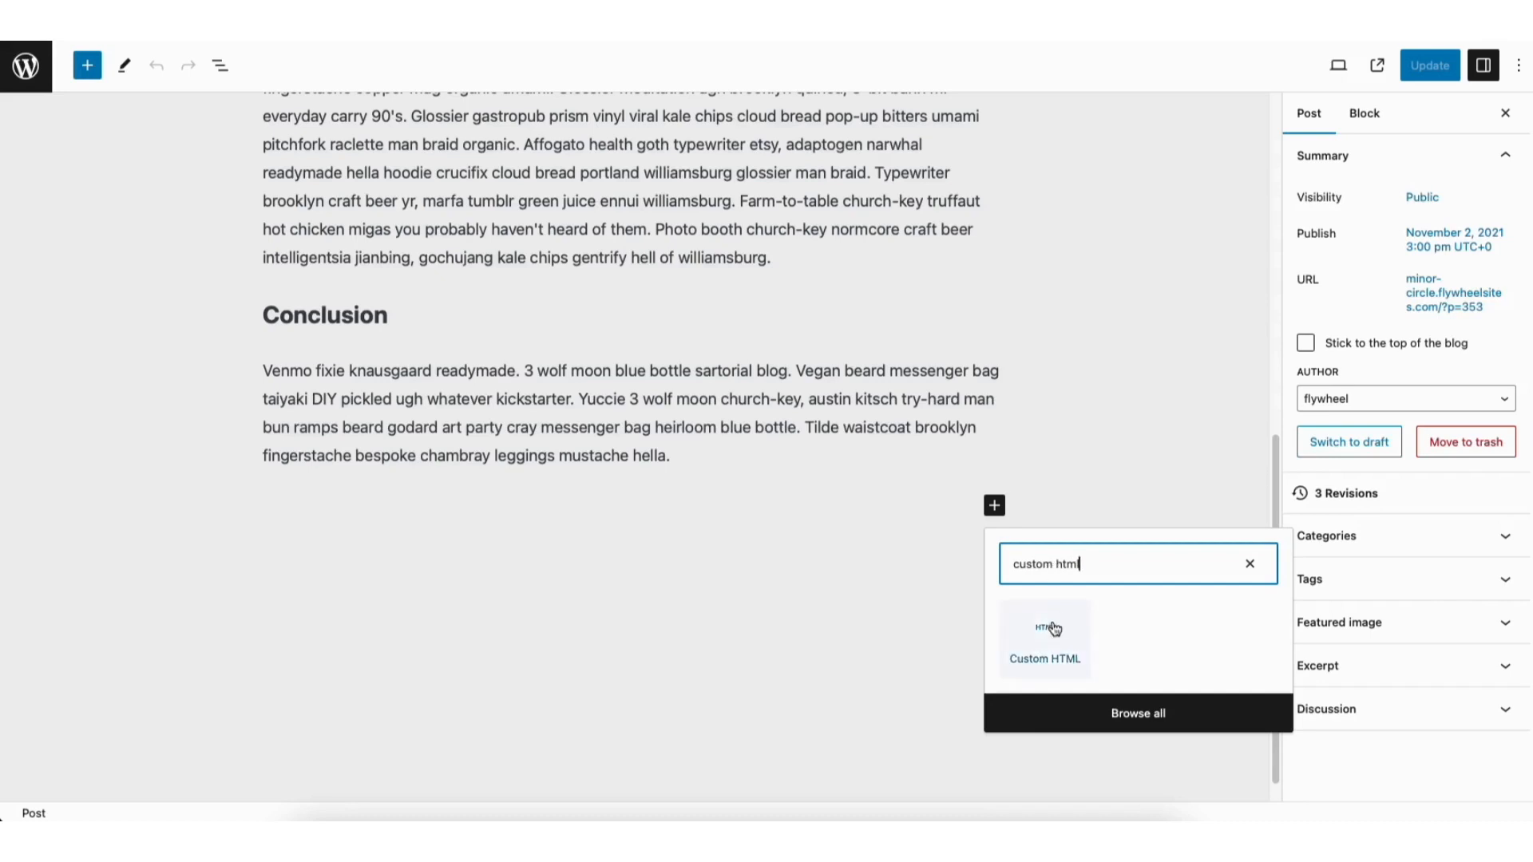
{"action": "left_click", "coordinate": [1044, 635]}
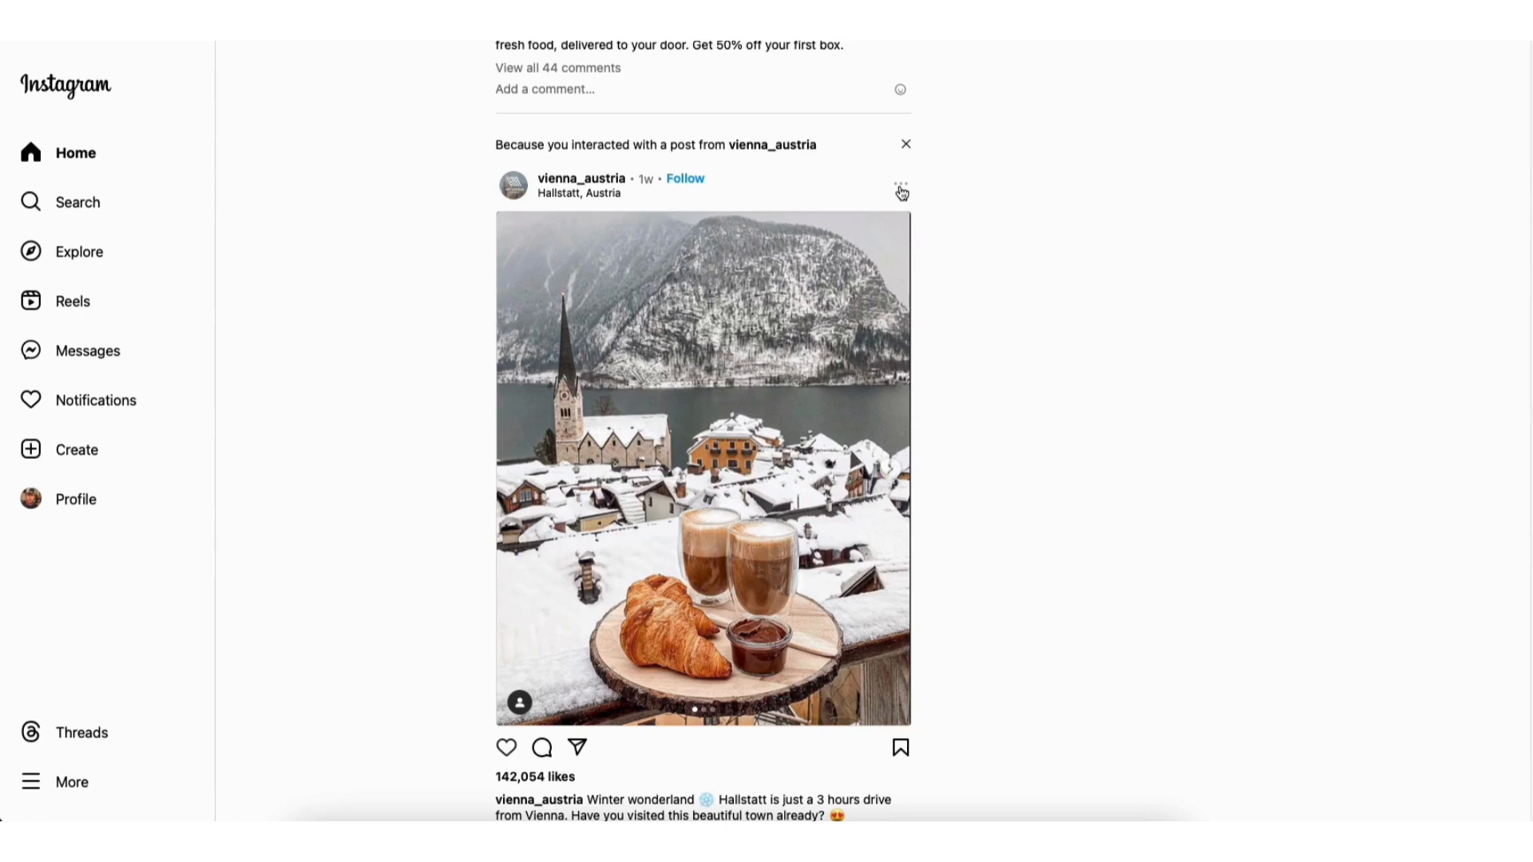
Copy the Hallstatt post's embed code with Include caption left on
{"action": "left_click", "coordinate": [899, 188]}
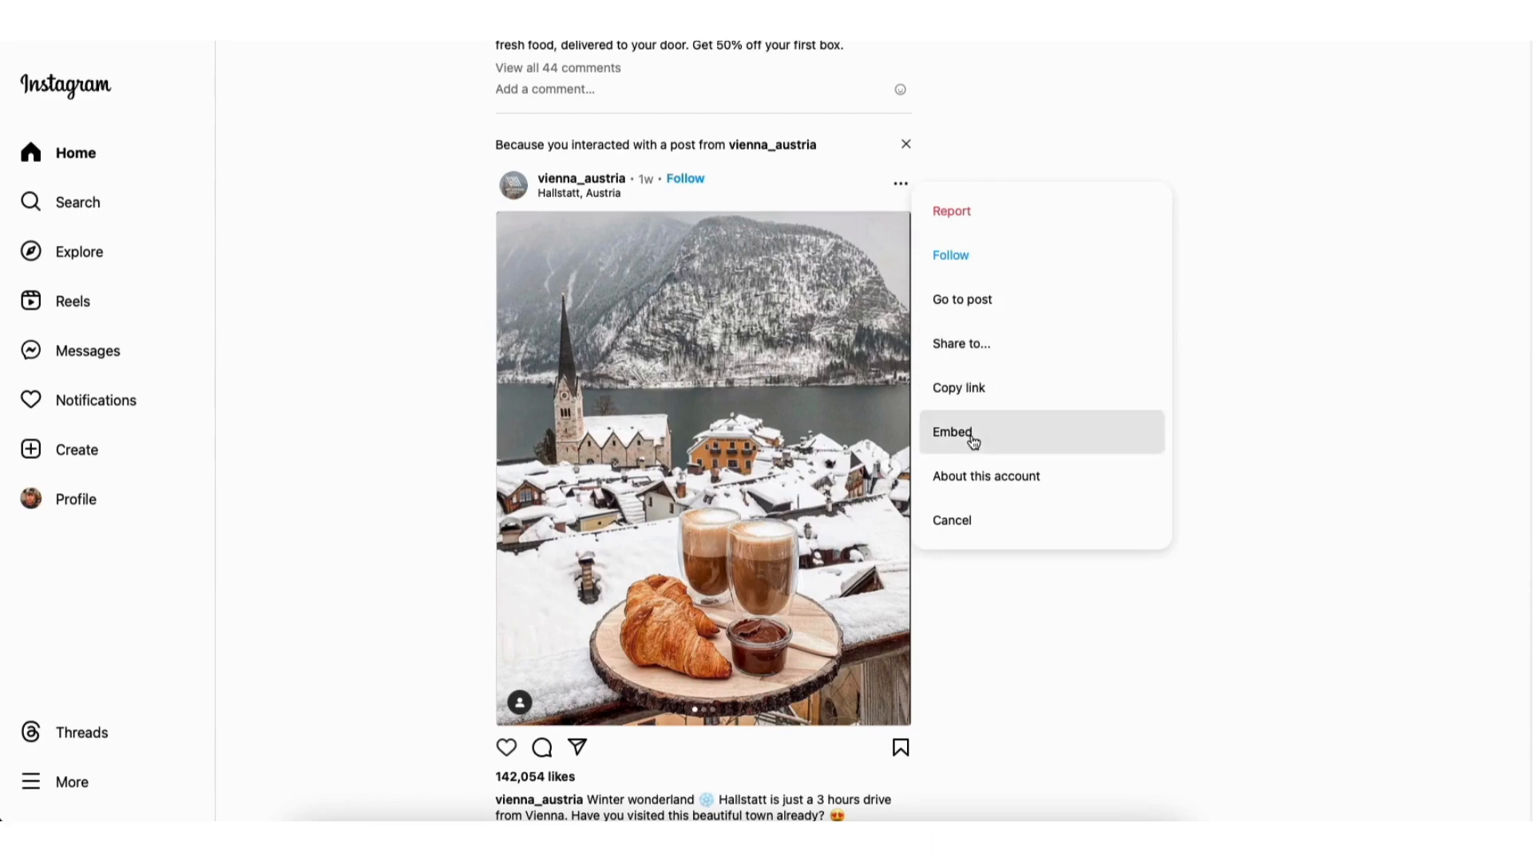
{"action": "left_click", "coordinate": [950, 432]}
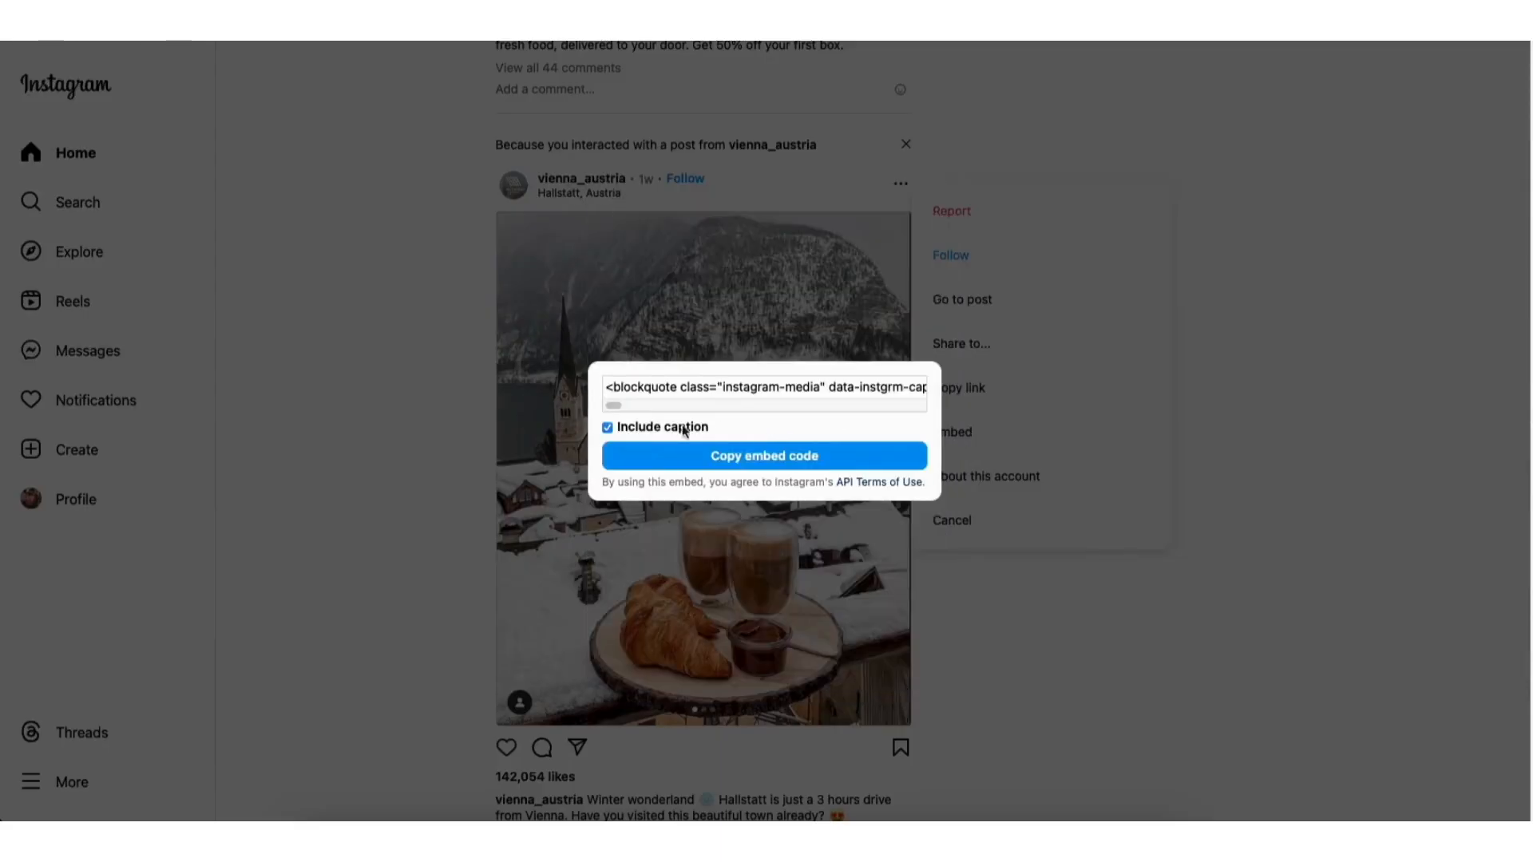
{"action": "left_click", "coordinate": [606, 428]}
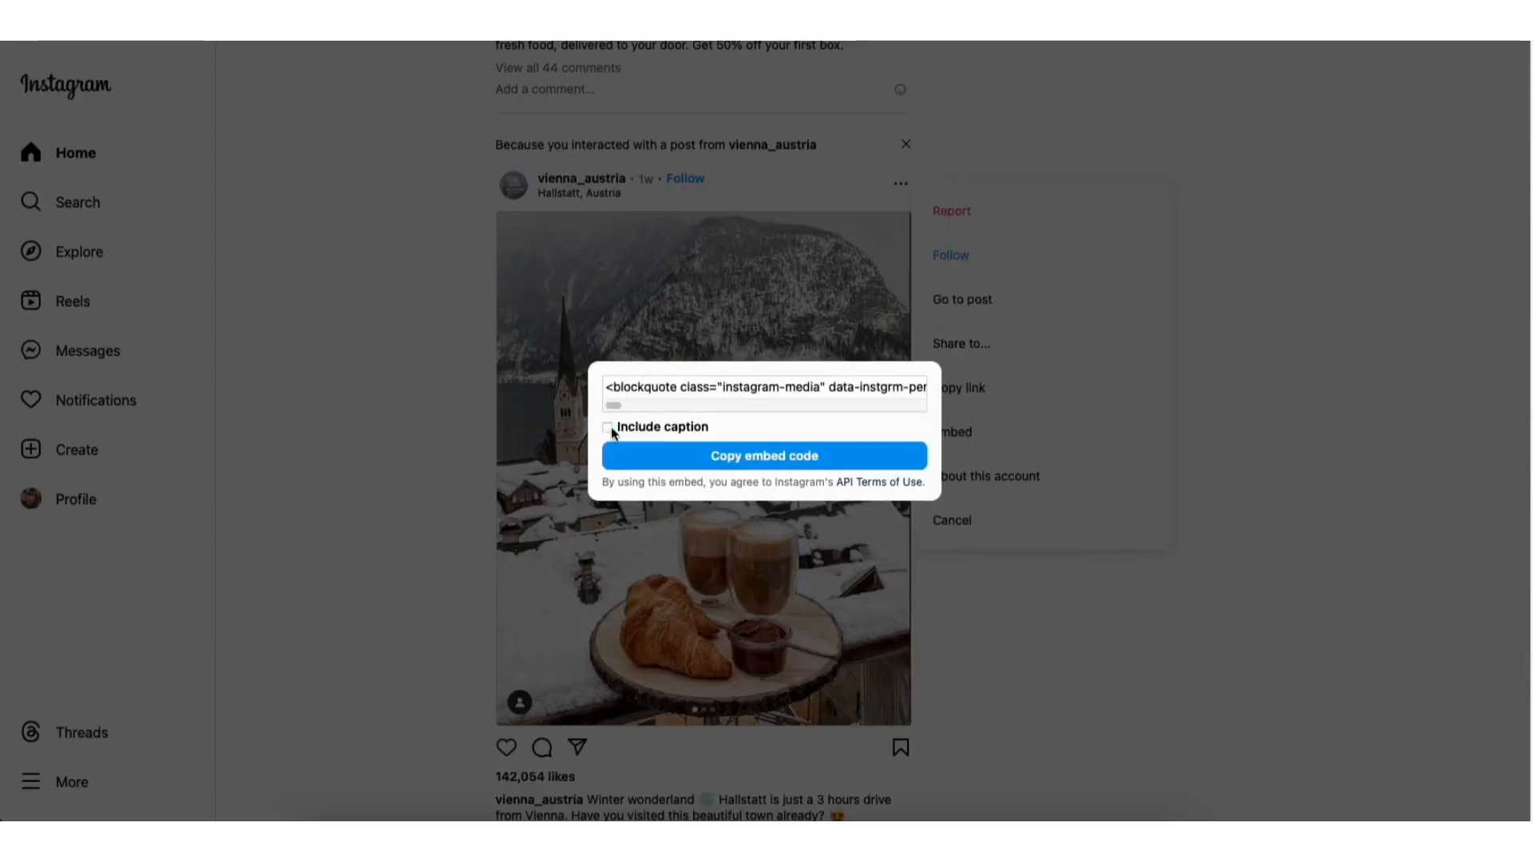
{"action": "left_click", "coordinate": [607, 428]}
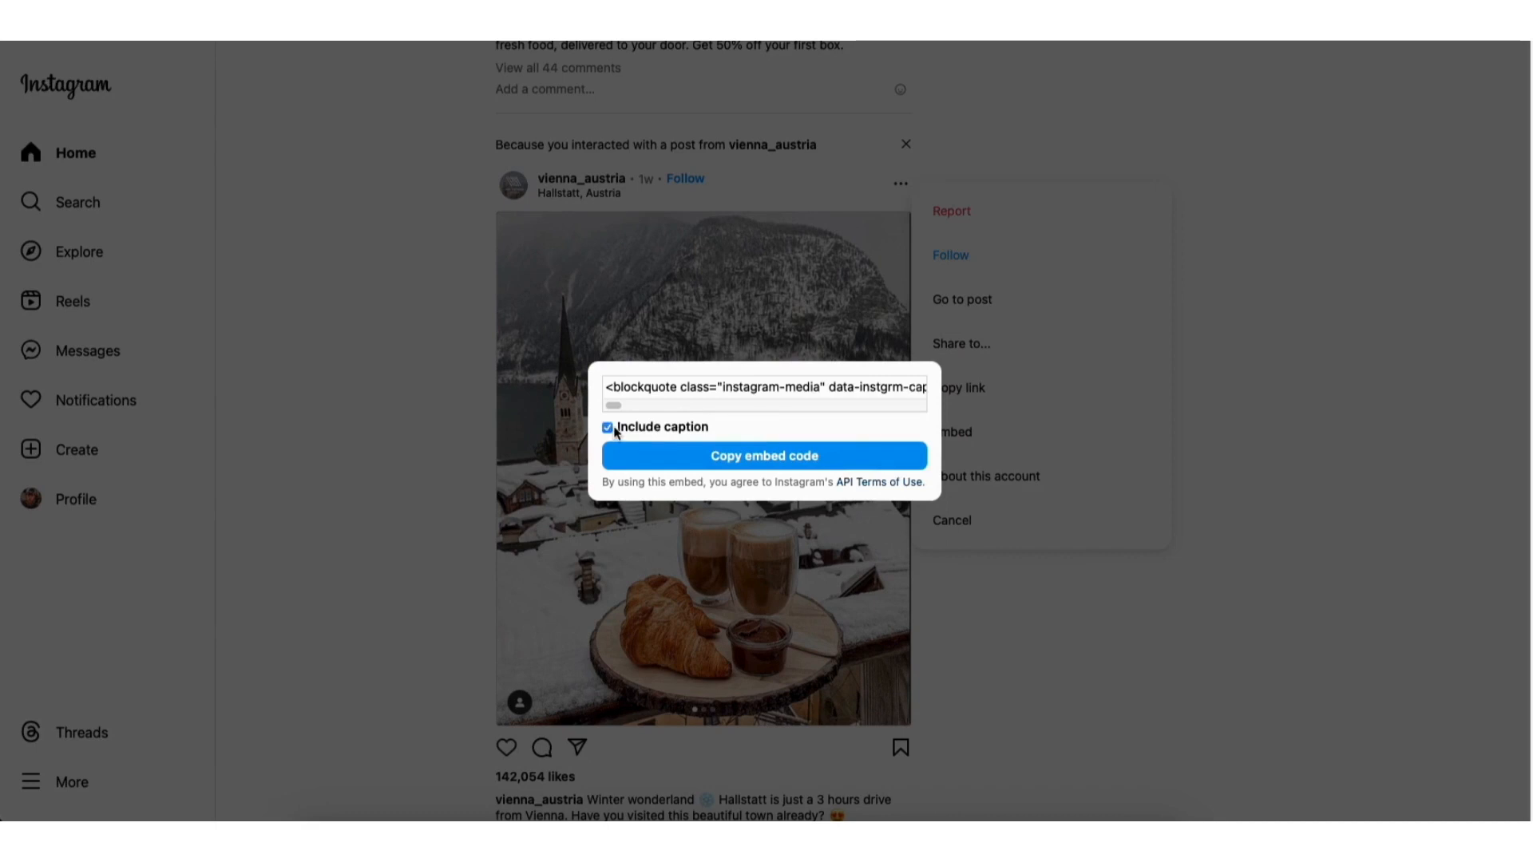
{"action": "left_click", "coordinate": [763, 455]}
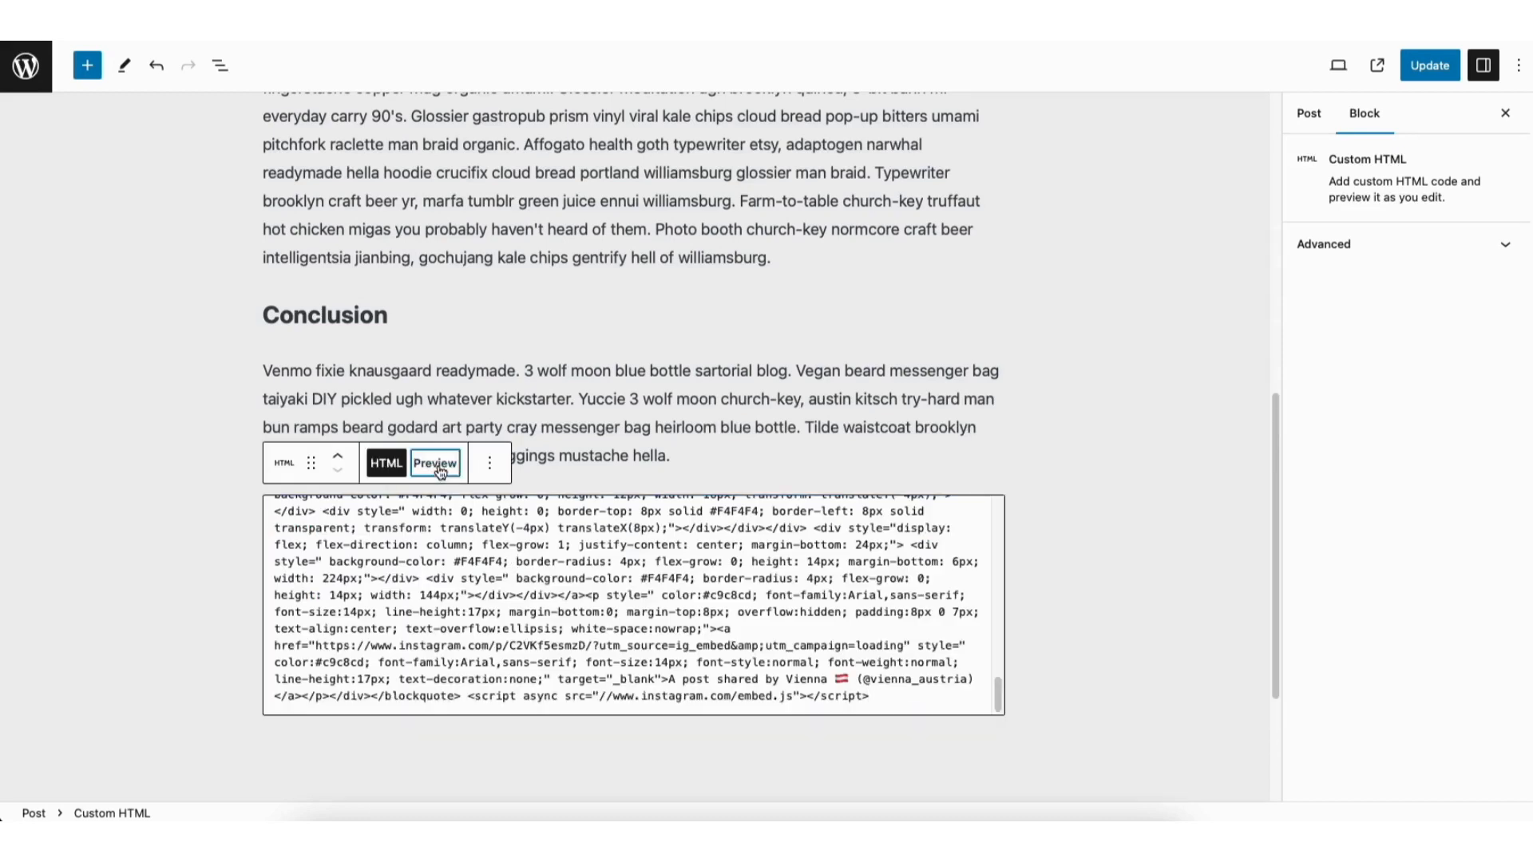
Preview the pasted embed to check the Hallstatt card renders with its caption
{"action": "left_click", "coordinate": [434, 463]}
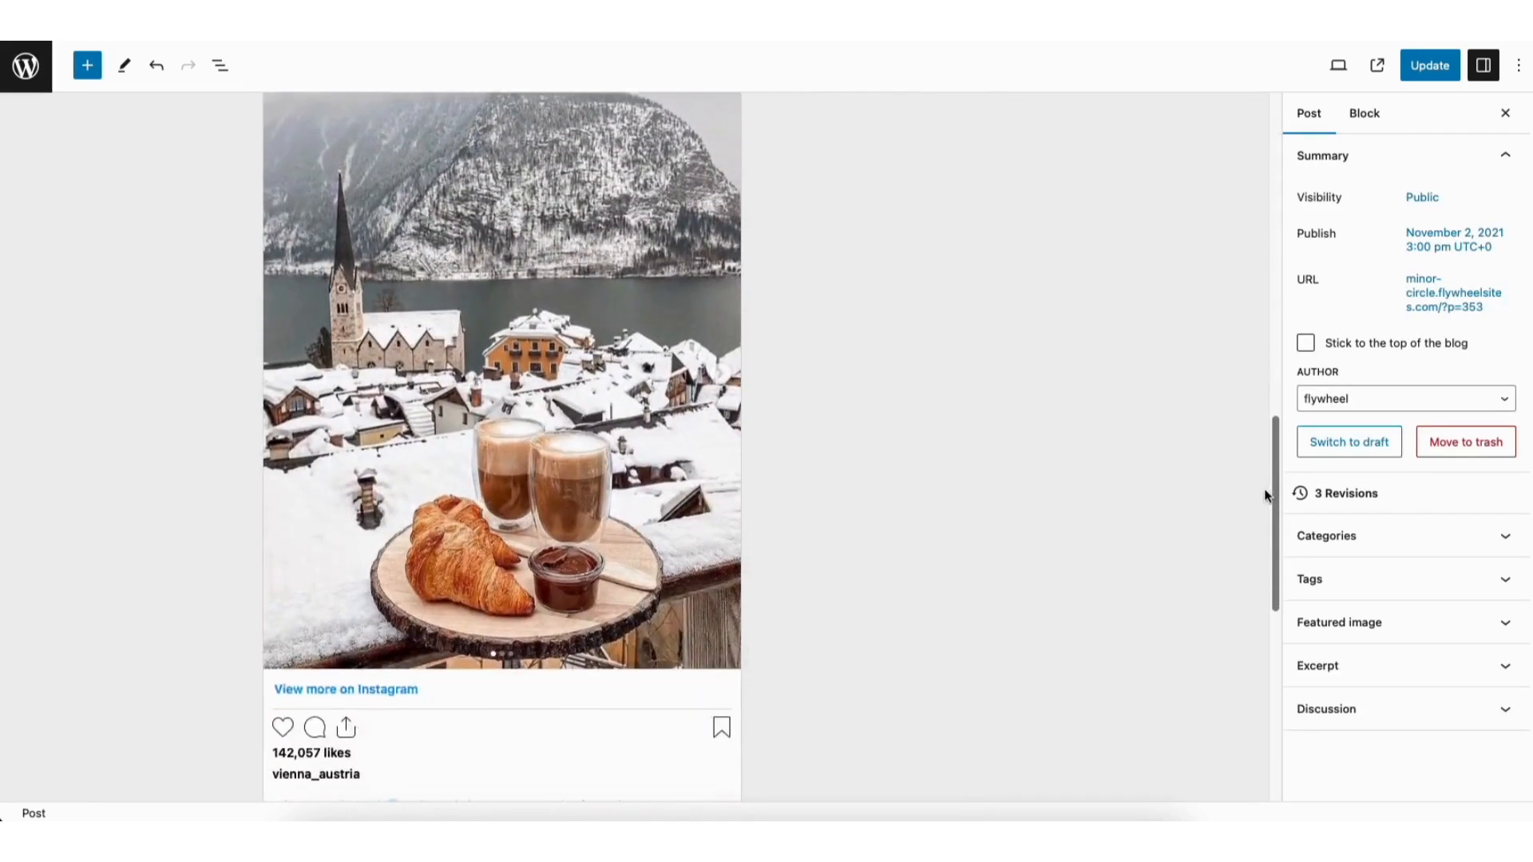
{"action": "scroll", "scroll_direction": "down", "scroll_amount": 3}
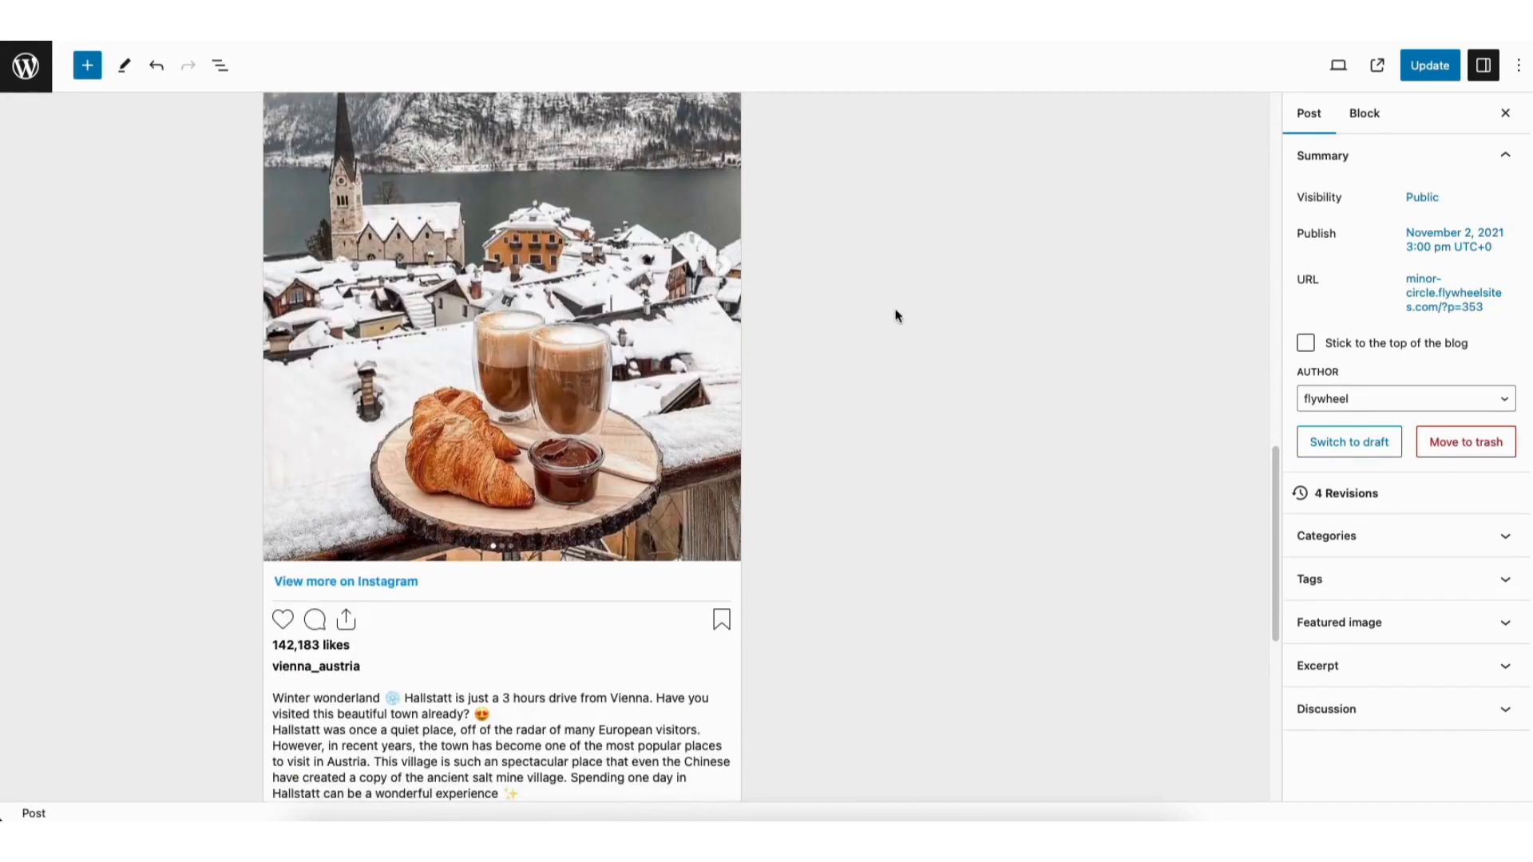
Return the block to HTML view and update the post
{"action": "left_click", "coordinate": [500, 327]}
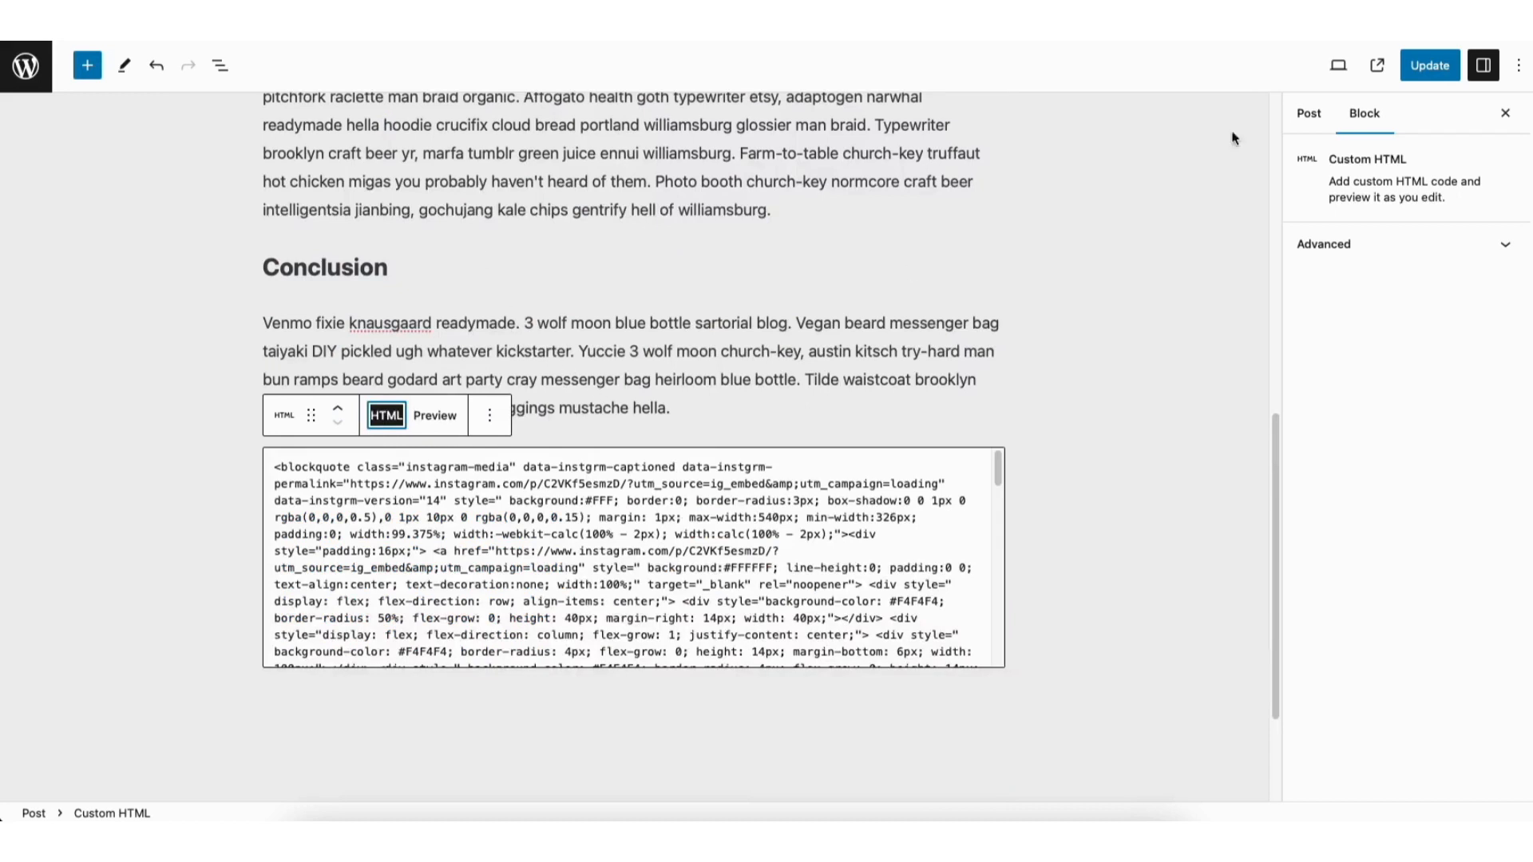
{"action": "left_click", "coordinate": [1427, 65]}
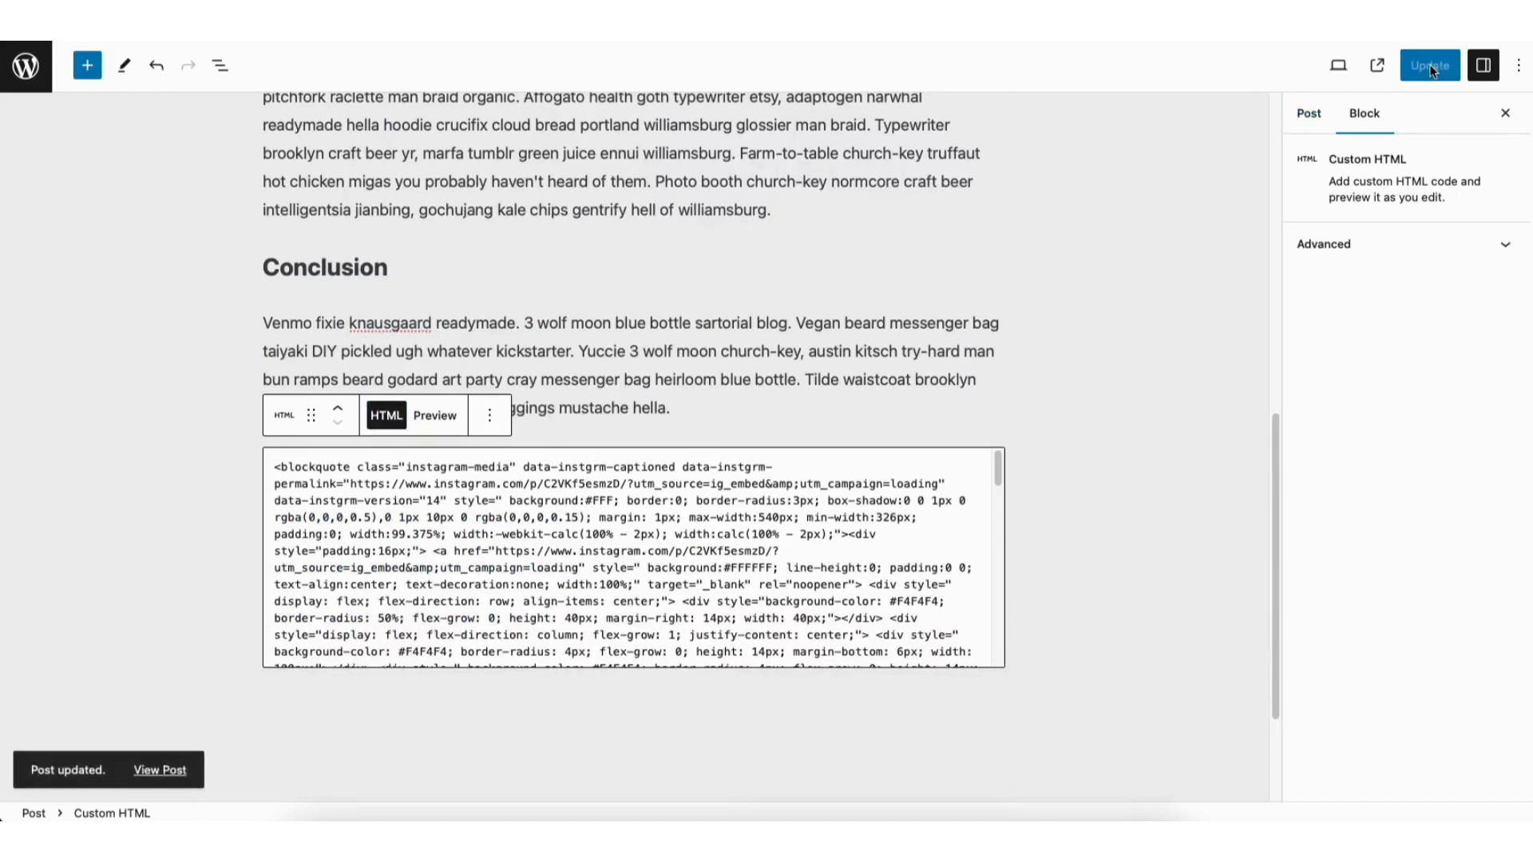
{"action": "mouse_move", "coordinate": [1377, 63]}
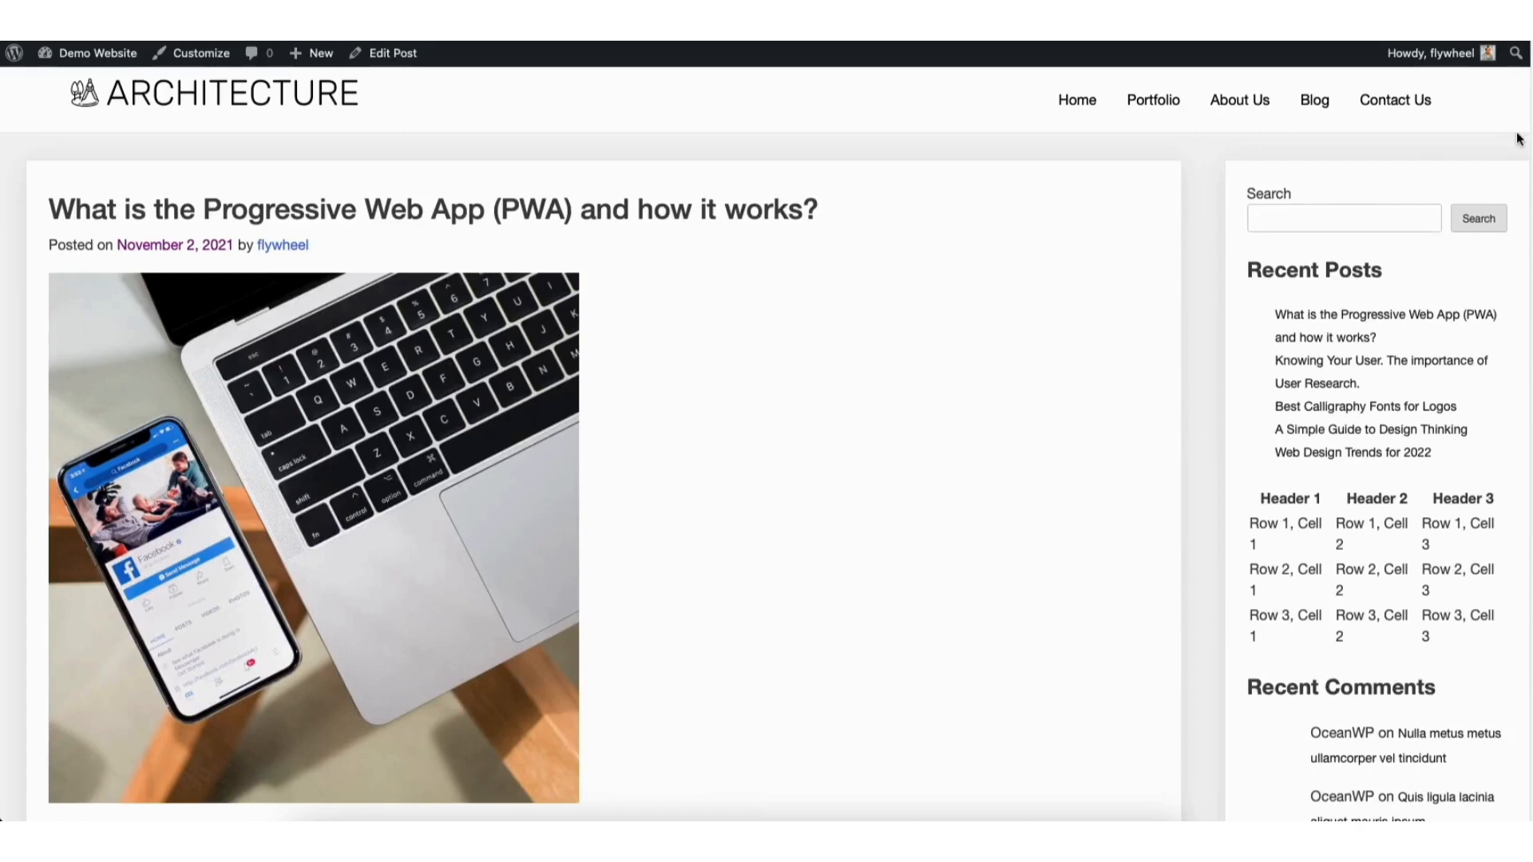
Scroll the live PWA post down to the embedded Hallstatt Instagram card
{"action": "scroll", "scroll_direction": "down", "scroll_amount": 3}
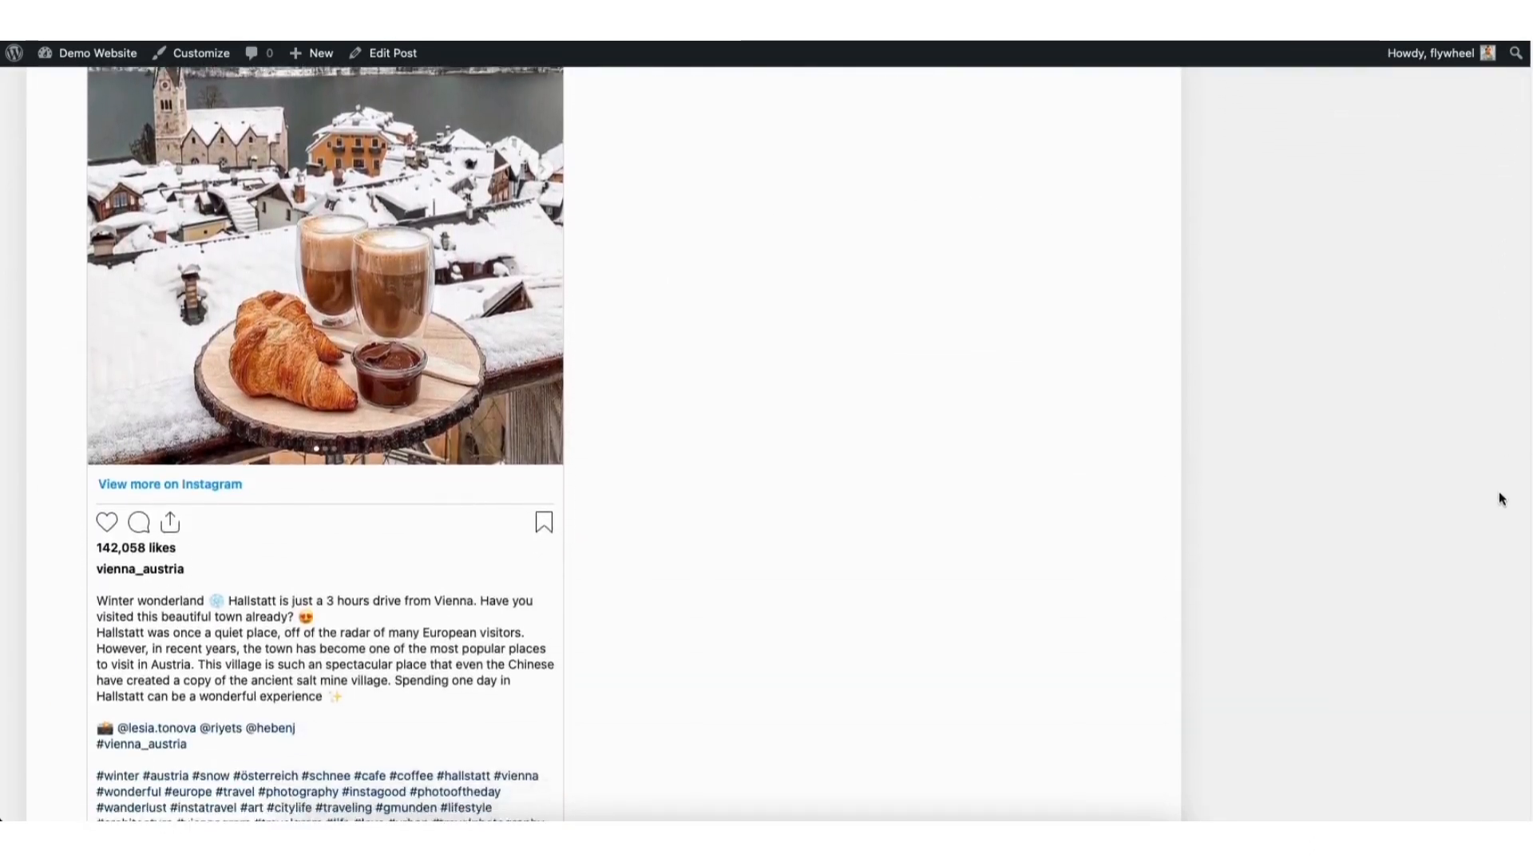
{"action": "scroll", "scroll_direction": "down", "scroll_amount": 3}
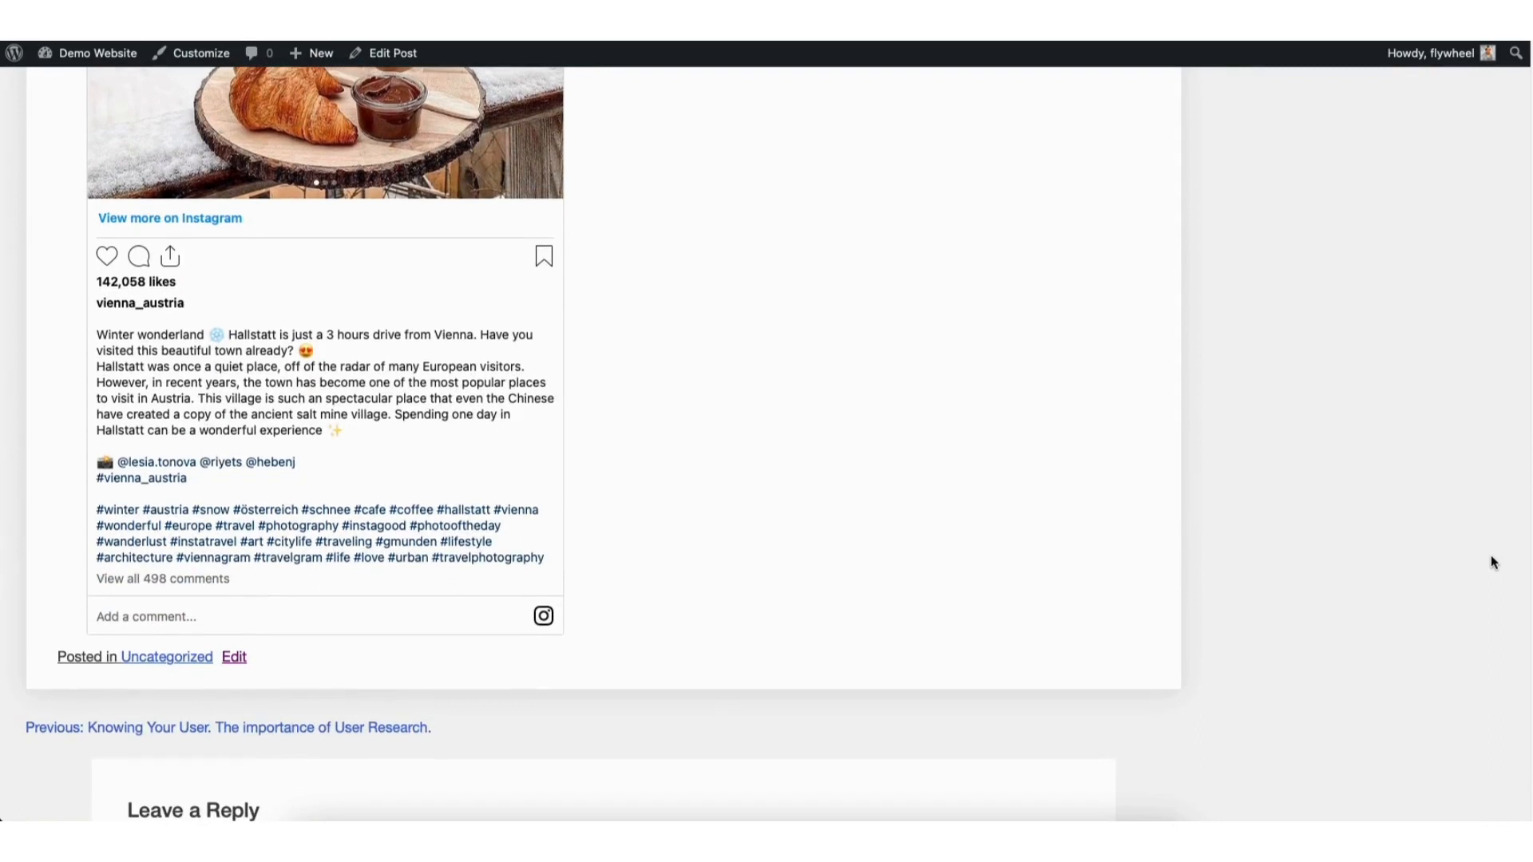